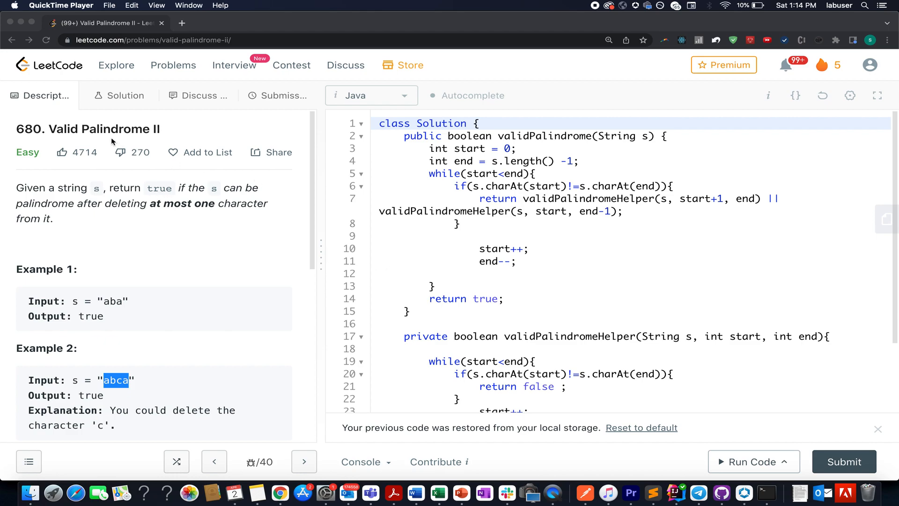
Mark up 'abca', 'at most one character', the example inputs and letter b in red.
double_click(95, 128)
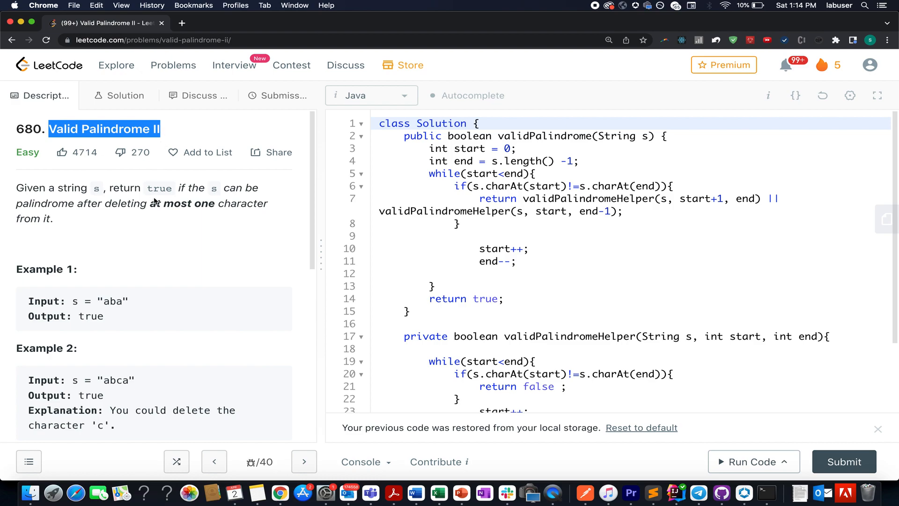
left_click_drag(133, 202, 267, 202)
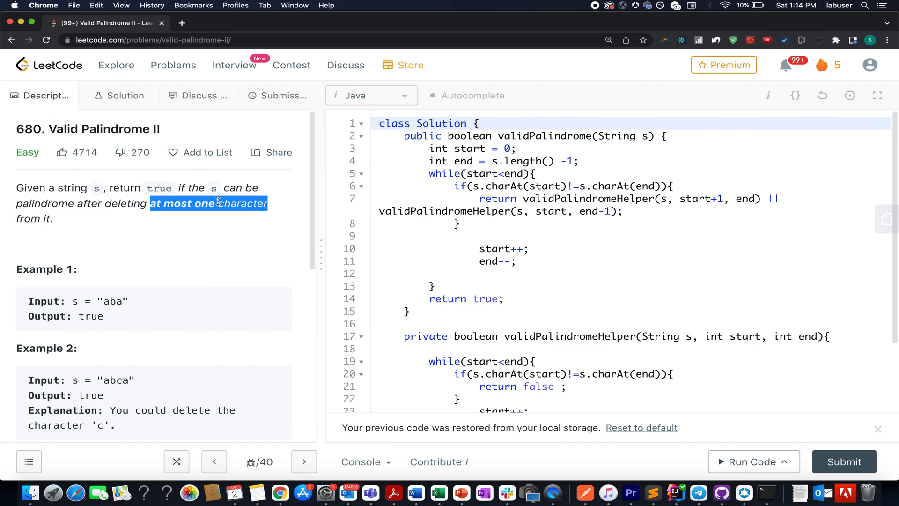
scroll("down", 3)
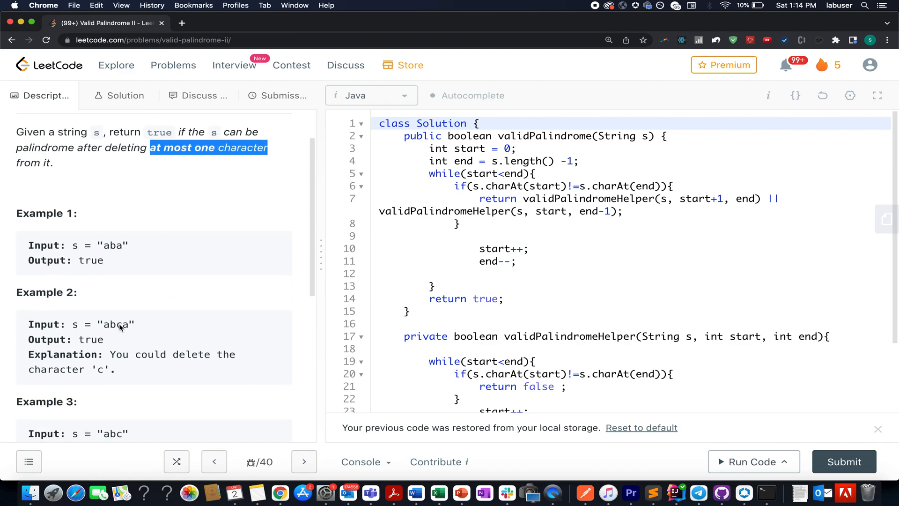
double_click(113, 244)
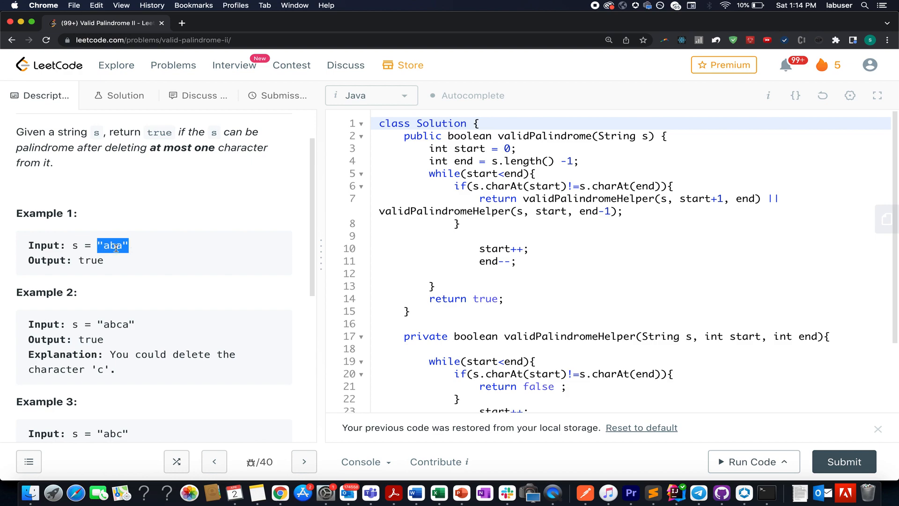
left_click_drag(115, 246, 68, 260)
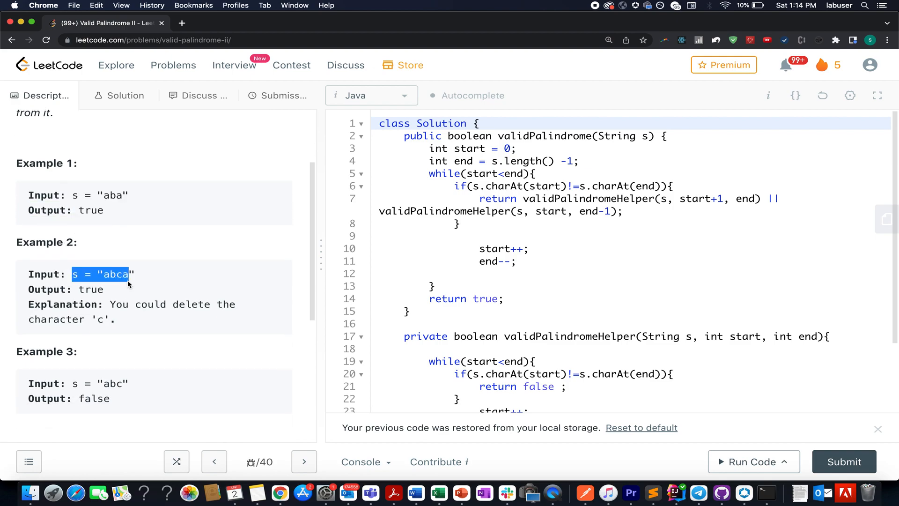
mouse_move(135, 280)
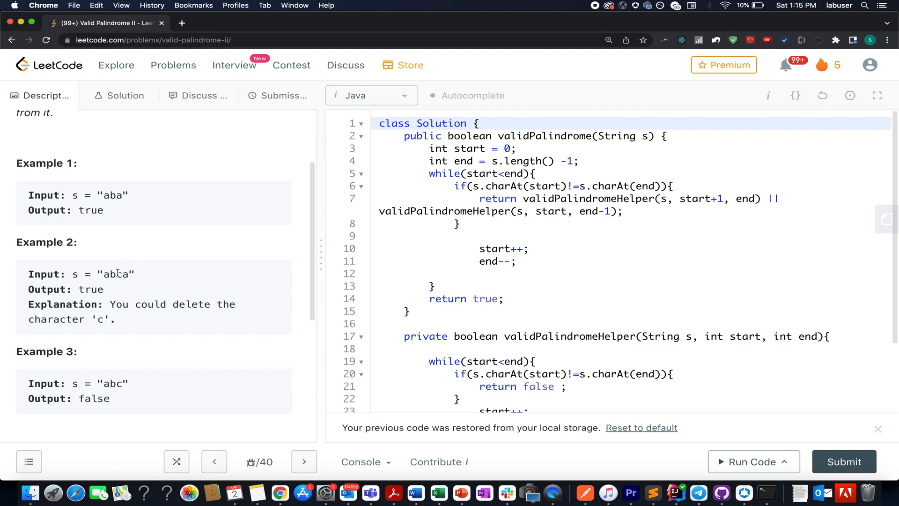
double_click(113, 273)
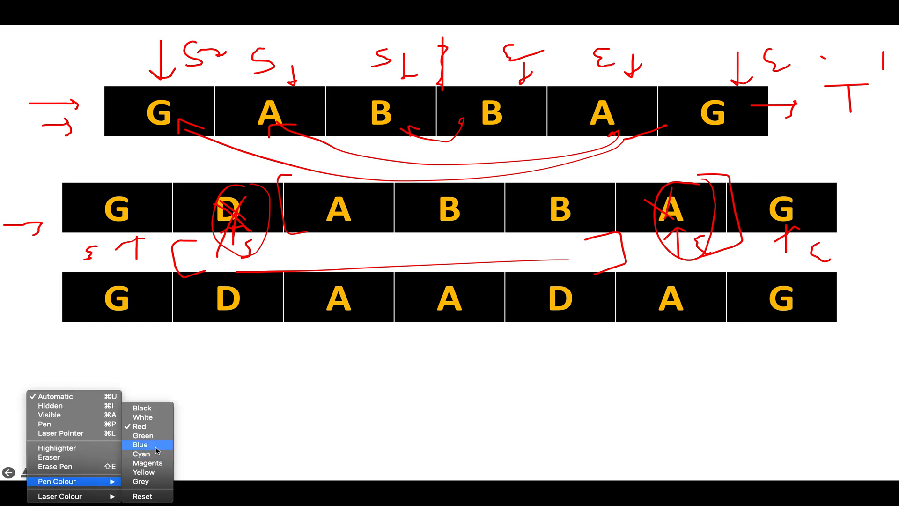
Switch the slide show pen to green ink from Pen Colour.
left_click(142, 435)
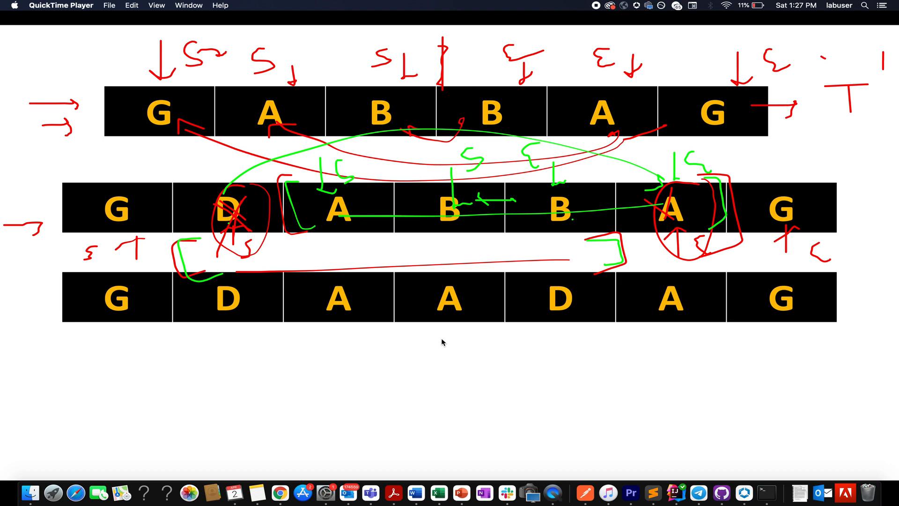
mouse_move(281, 492)
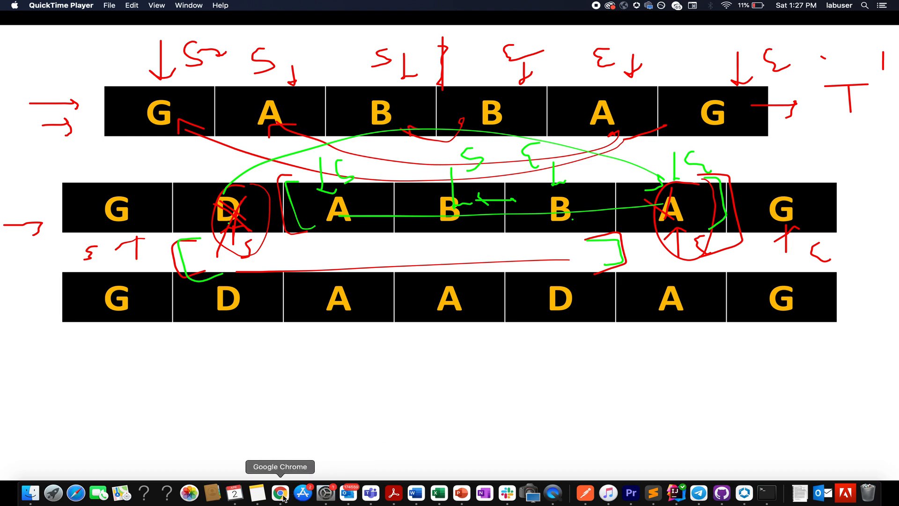
left_click(279, 492)
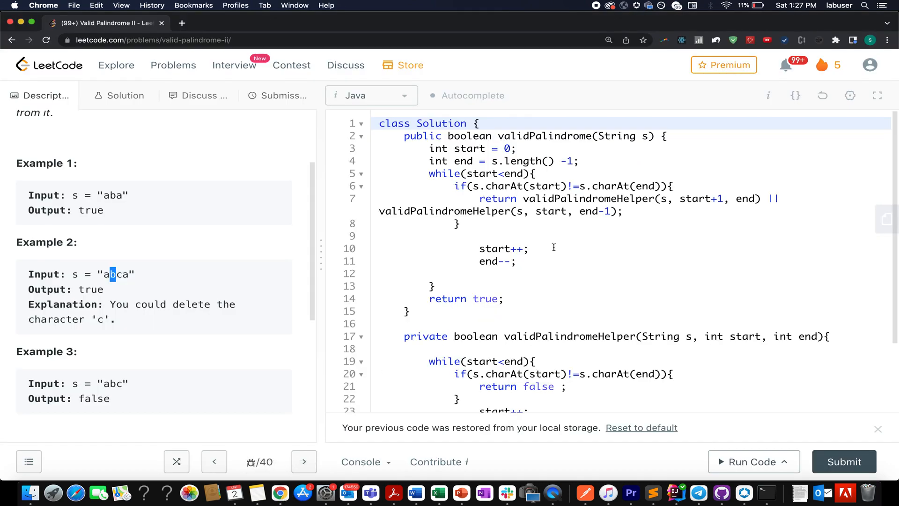
scroll("down", 3)
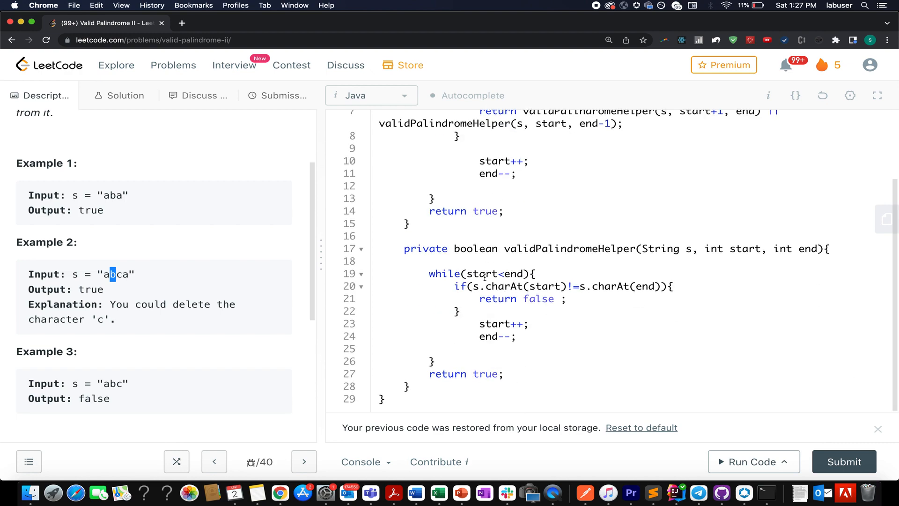
double_click(569, 248)
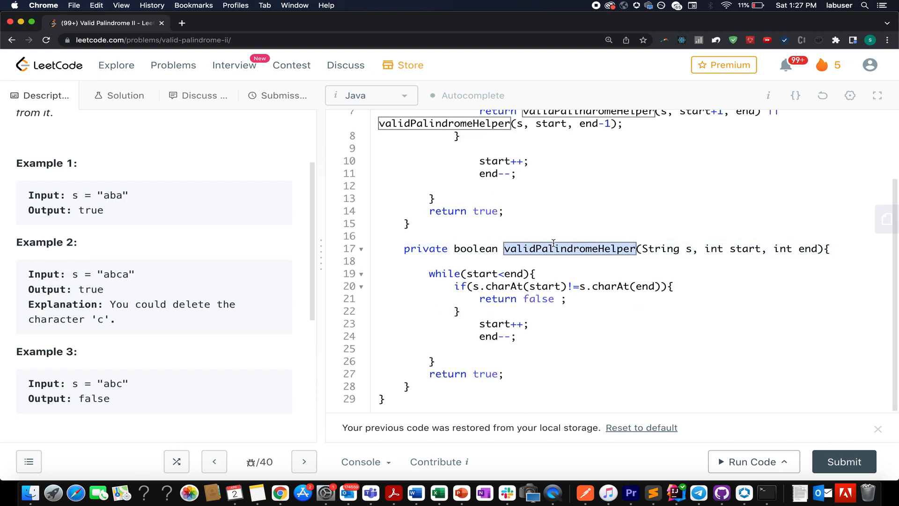
left_click(687, 248)
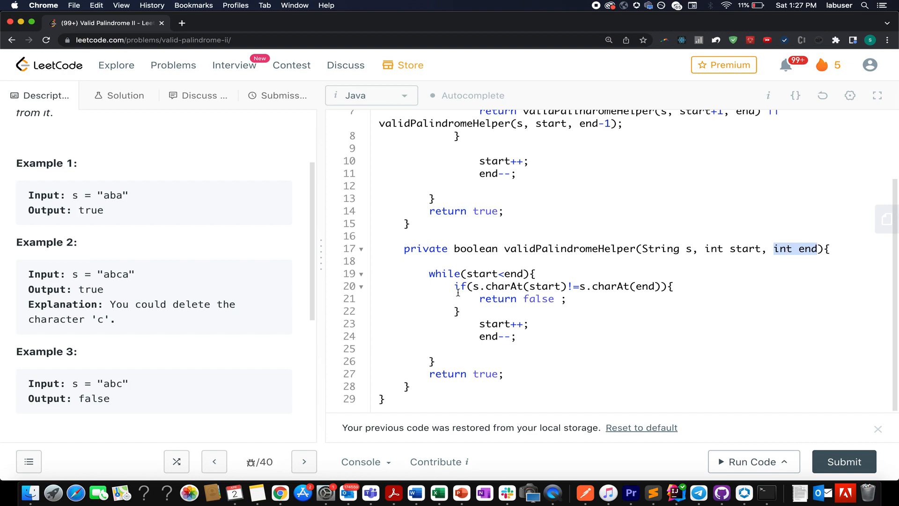
left_click_drag(428, 273, 434, 361)
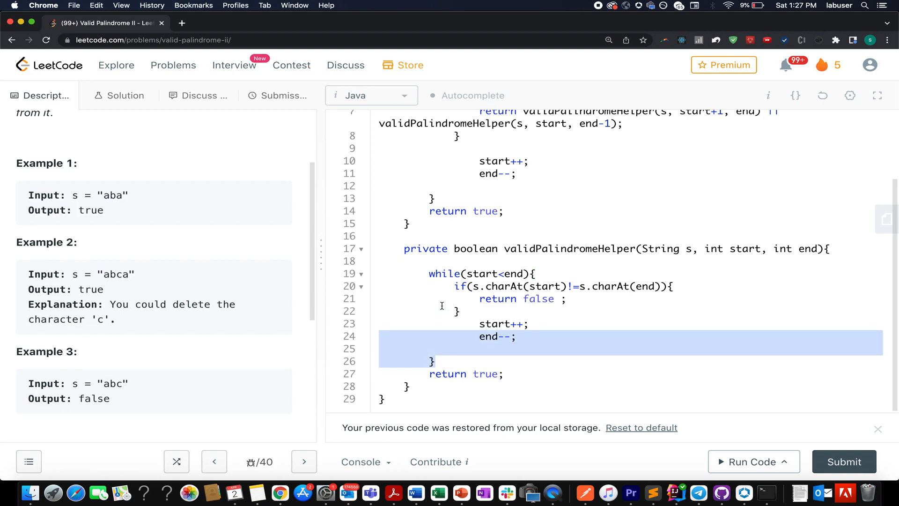
left_click(490, 373)
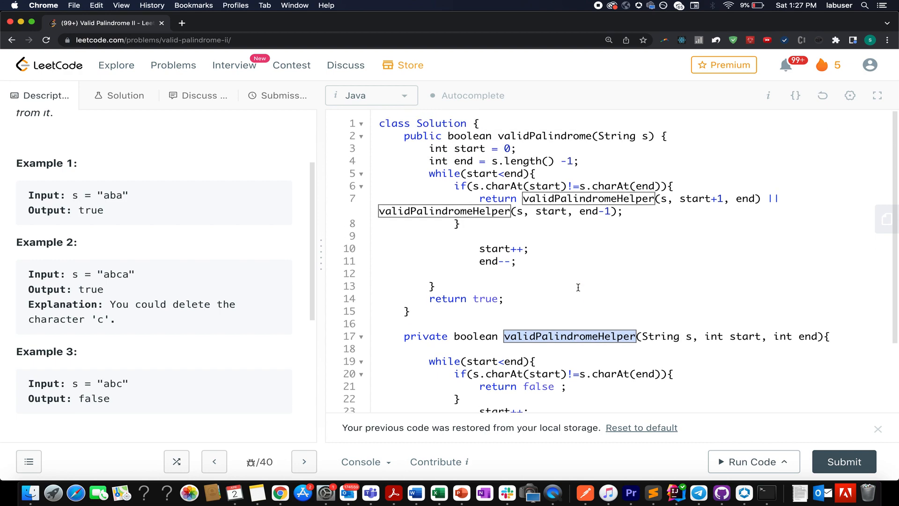
mouse_move(433, 149)
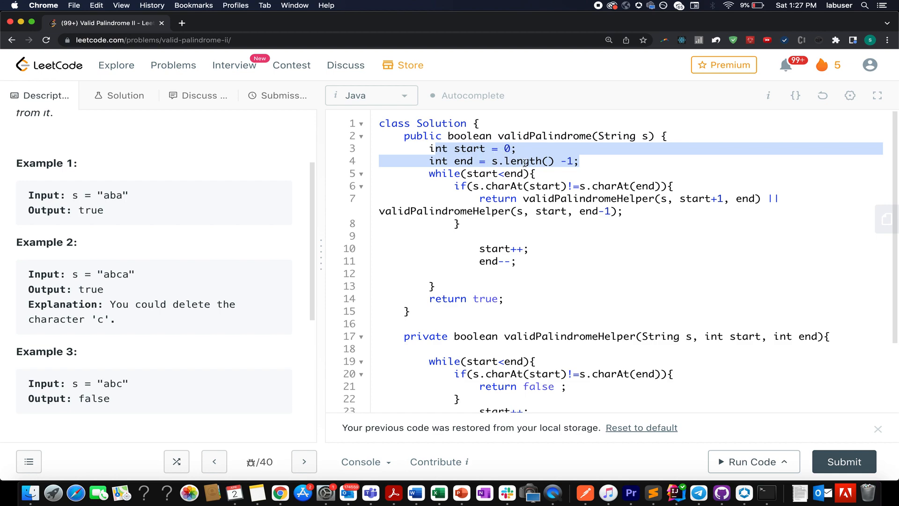
double_click(469, 148)
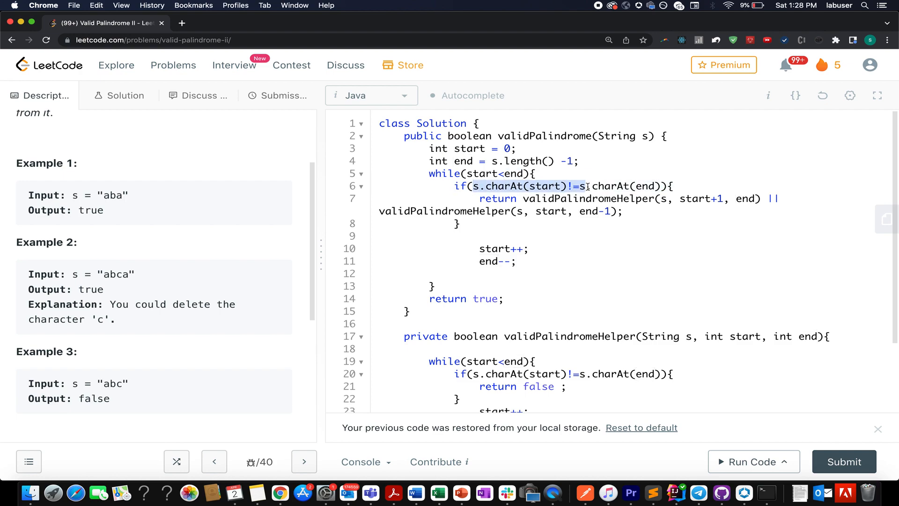
double_click(544, 186)
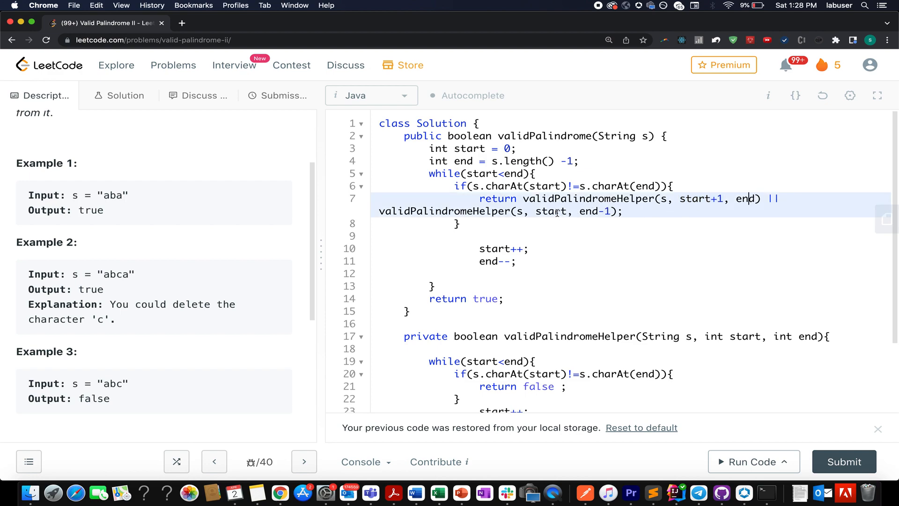
double_click(590, 211)
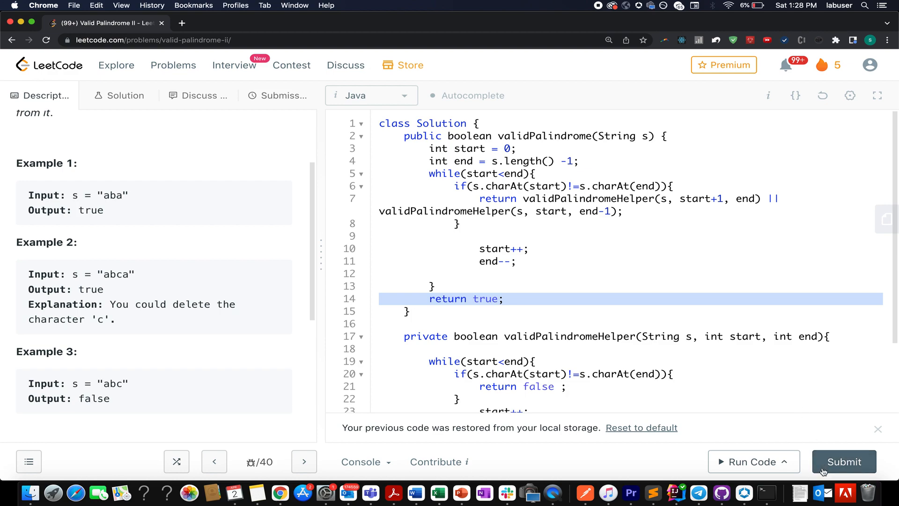
Submit the solution and add 'TC : O(n)' and '// SC : O(1)' comment lines.
left_click(843, 462)
type("TC : O")
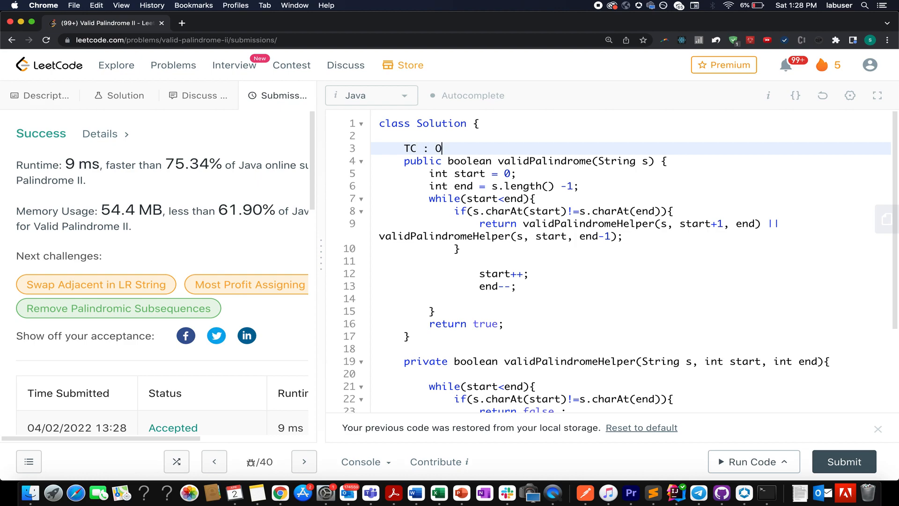
type("(n")
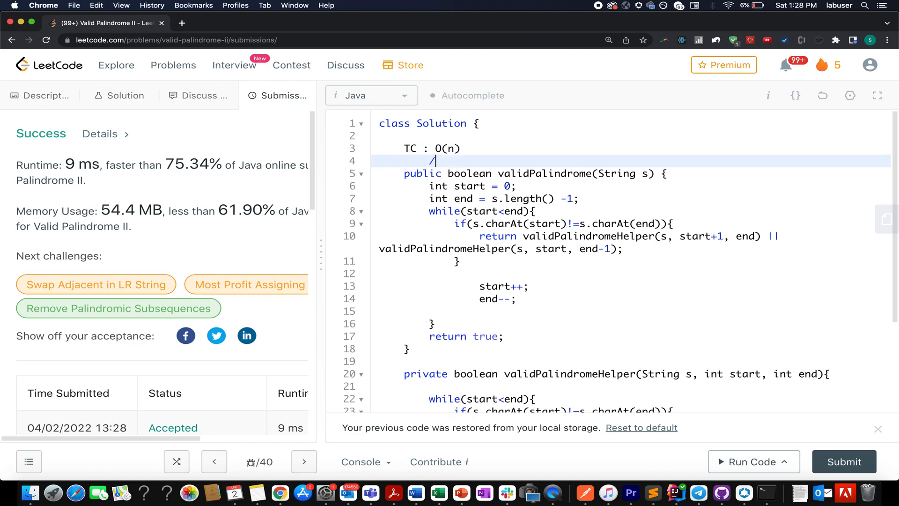
type("/ SC : O(")
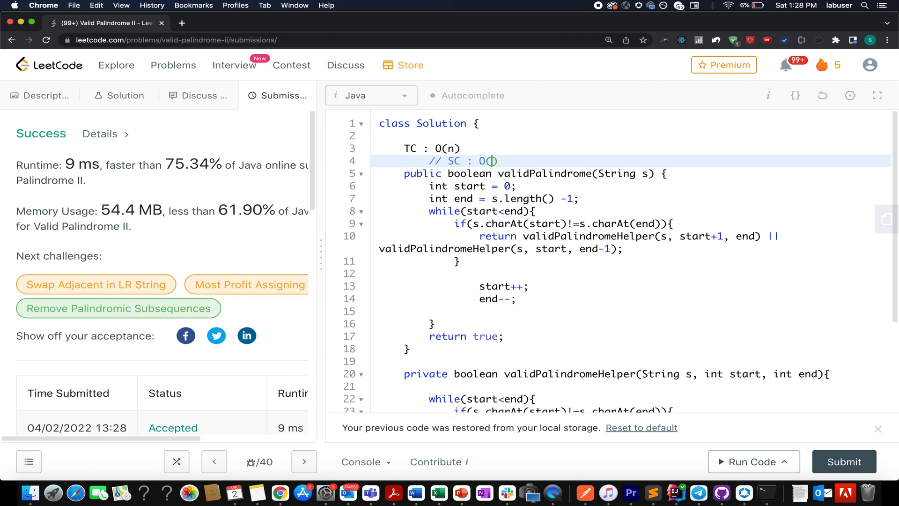
type("1")
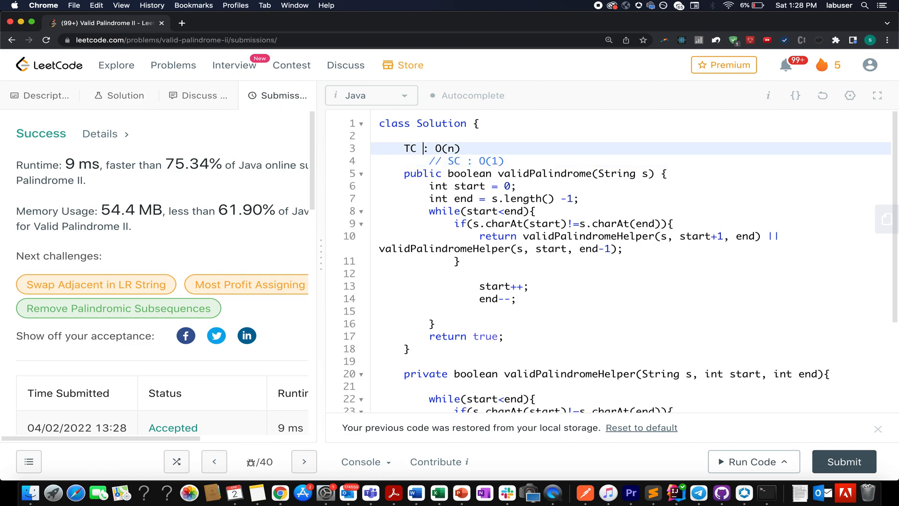